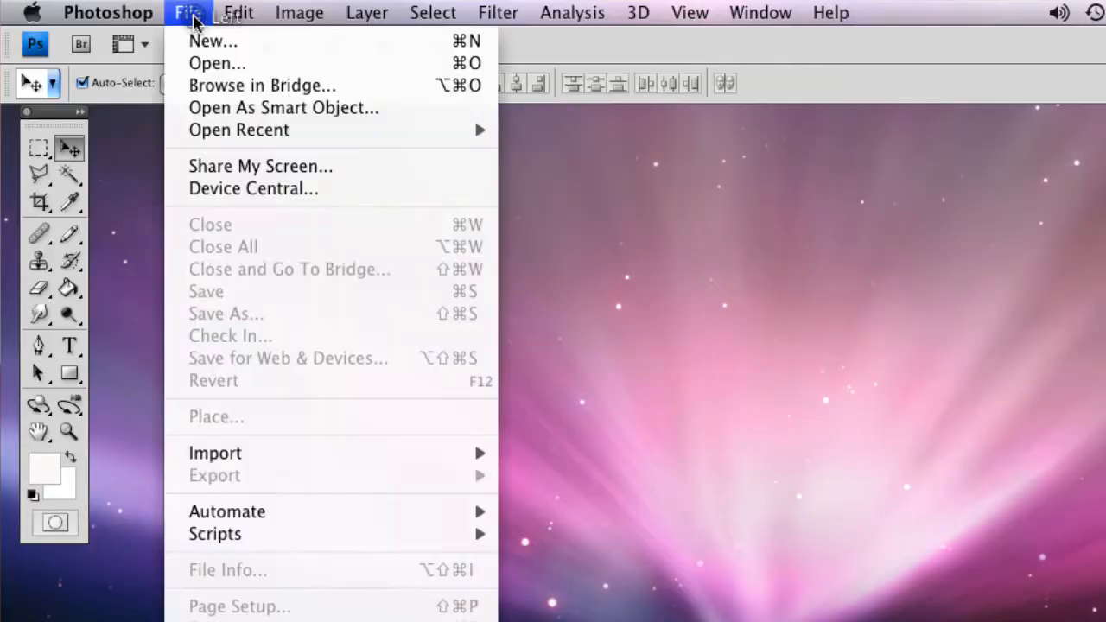
Step: Create a new document named 'My tattoo' at 700 × 700 pixels
click(213, 41)
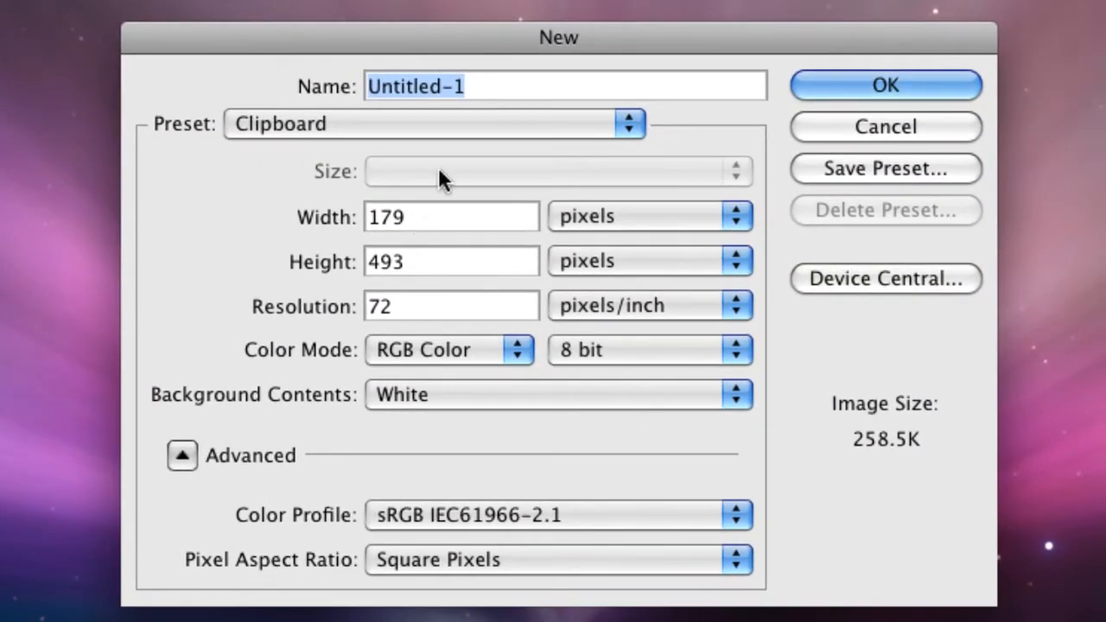
mouse_move(593, 93)
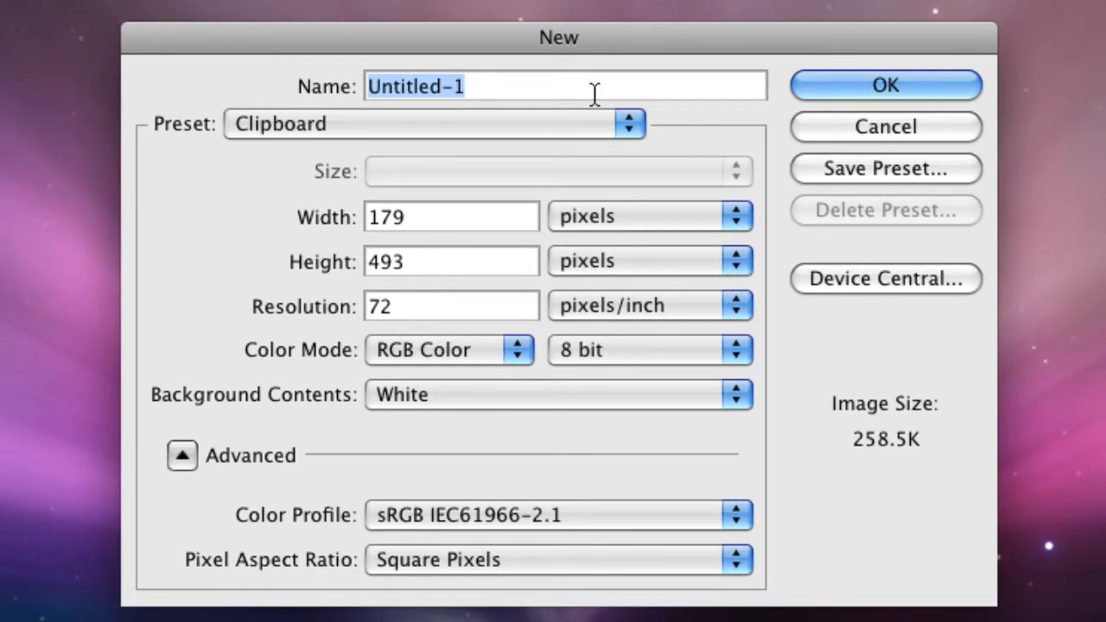
text(MY)
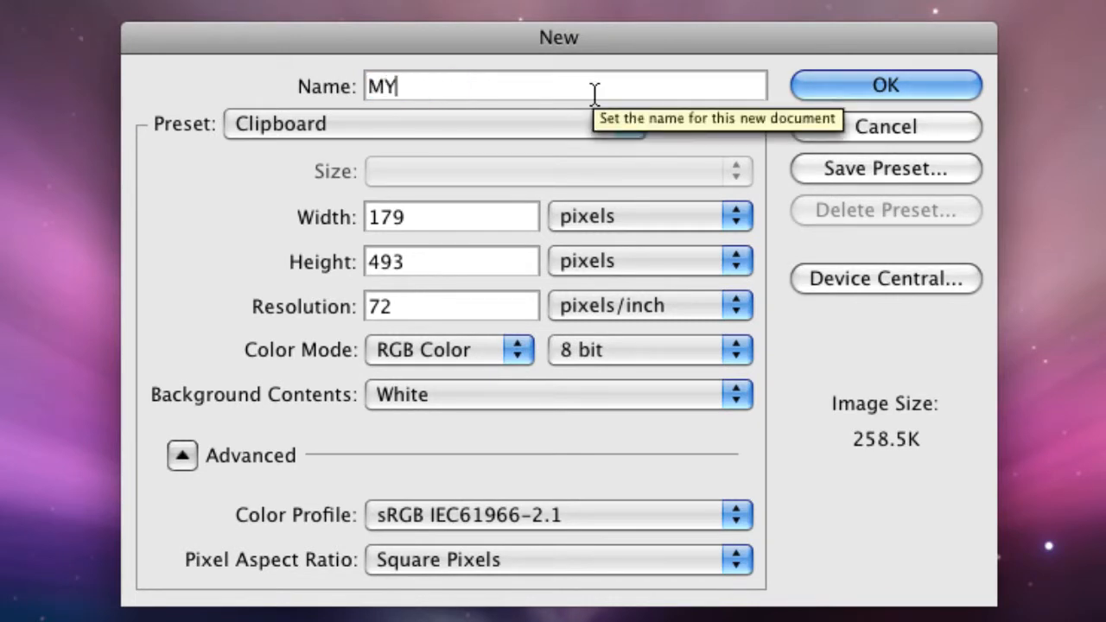
text(My tattoo)
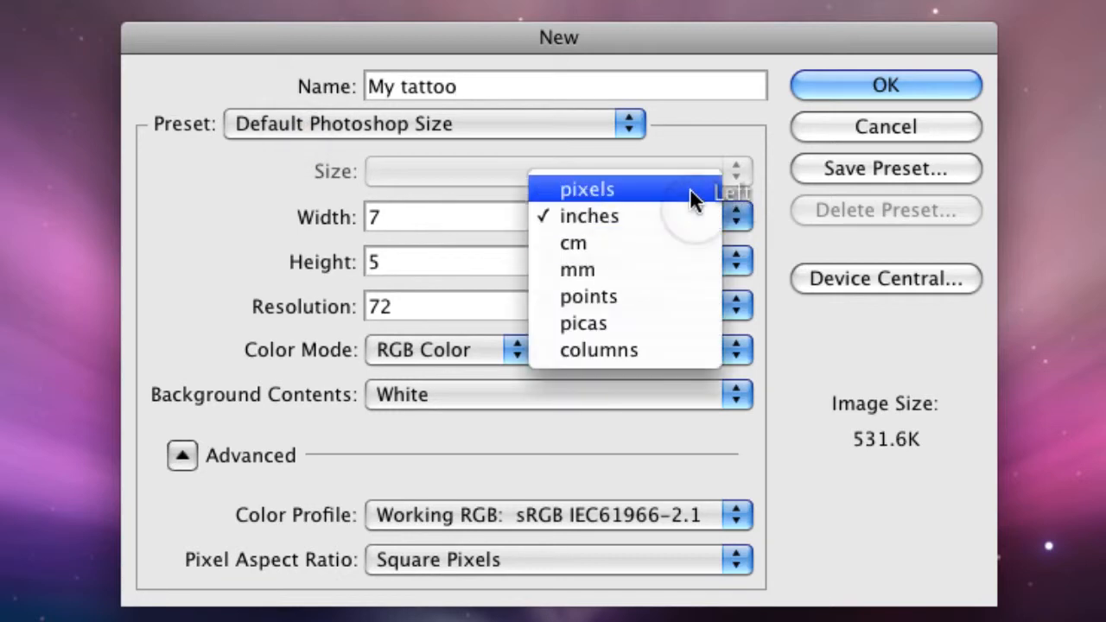
click(587, 189)
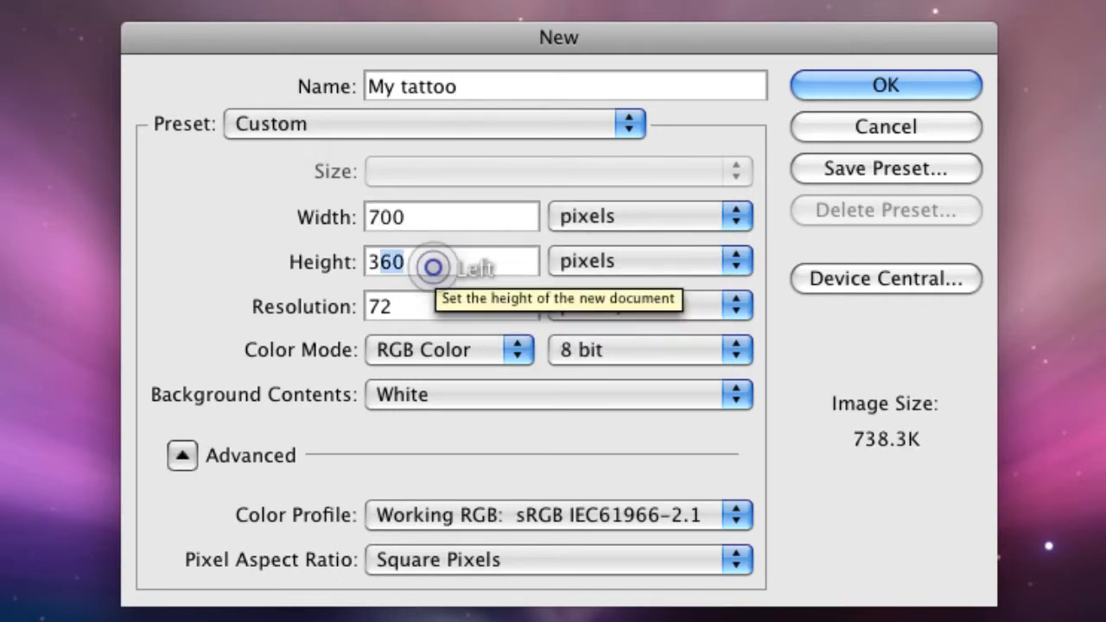
text(700)
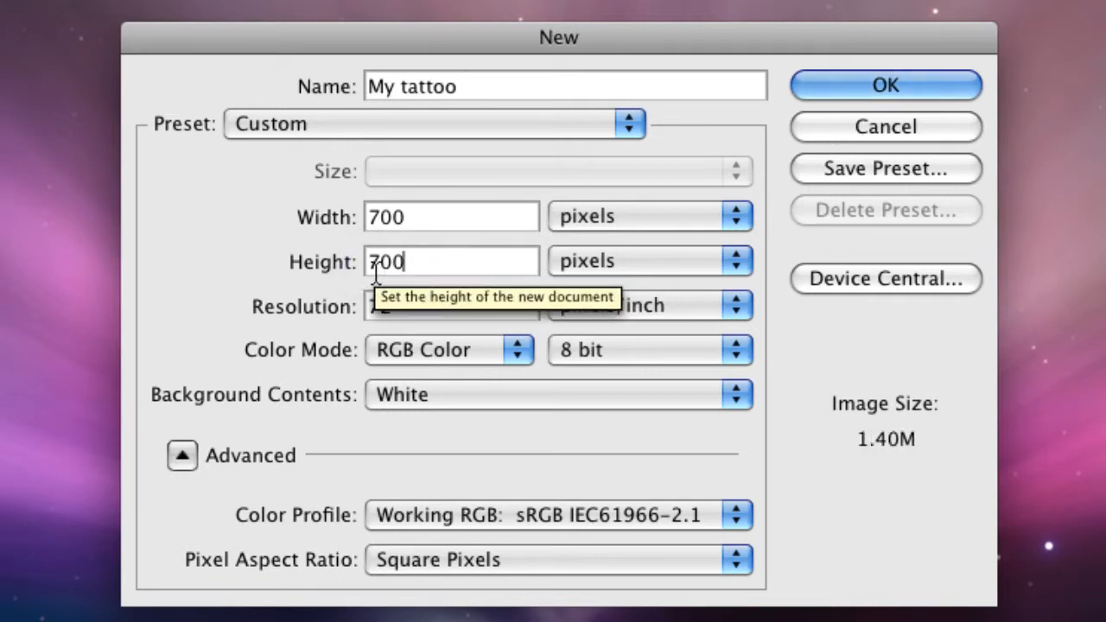
mouse_move(829, 173)
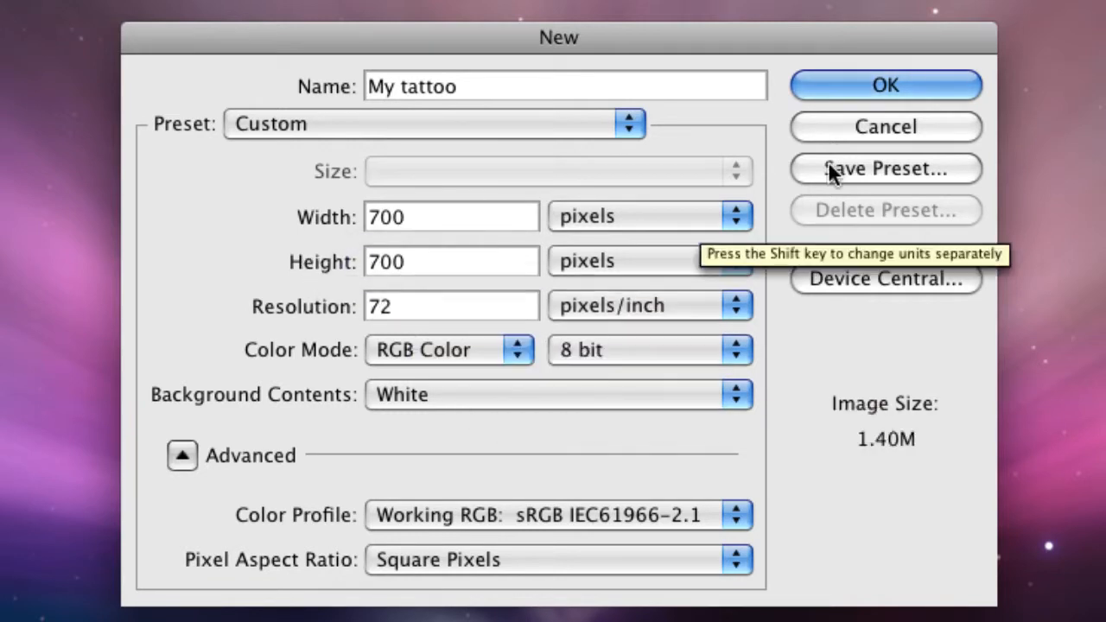
click(884, 85)
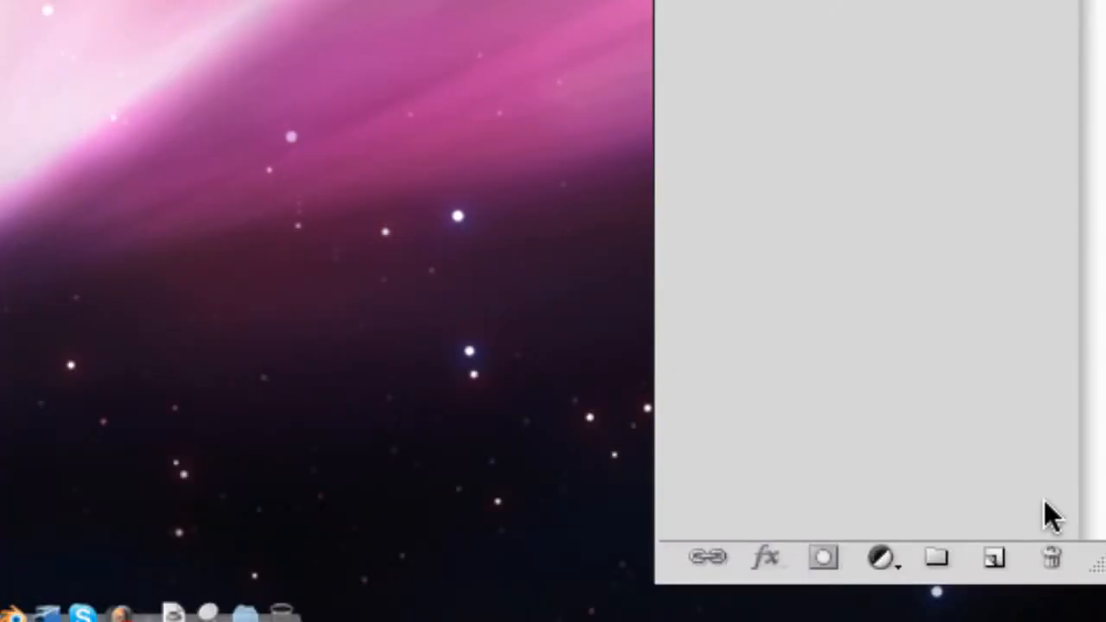
Step: Add a new empty layer from the Layers panel
click(992, 558)
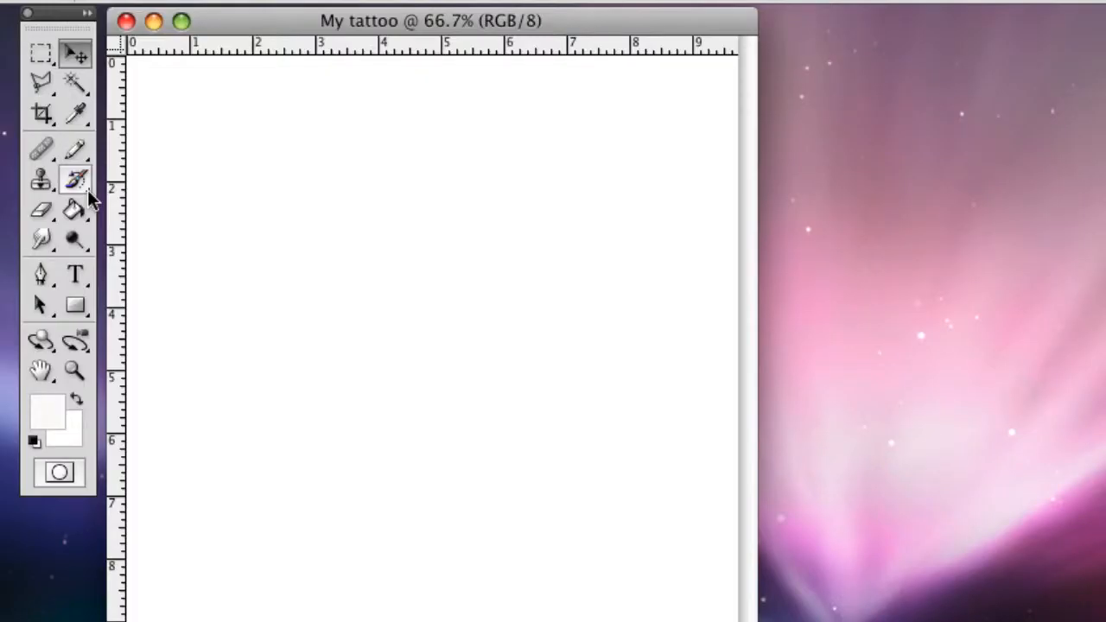
mouse_move(73, 180)
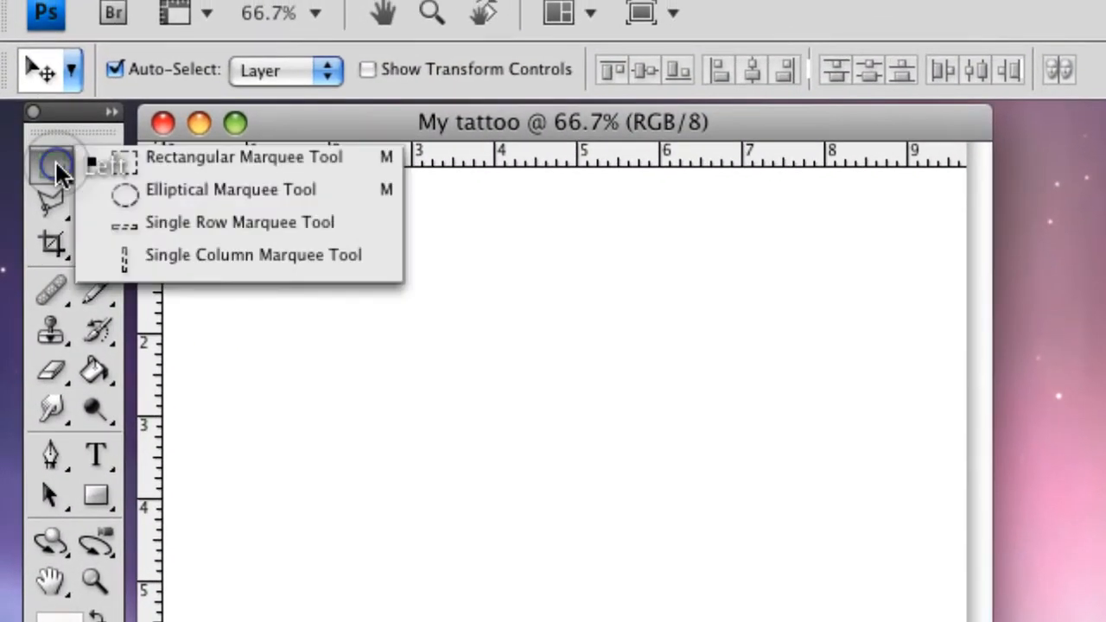
Step: Pick the Elliptical Marquee Tool for a circular selection
click(231, 189)
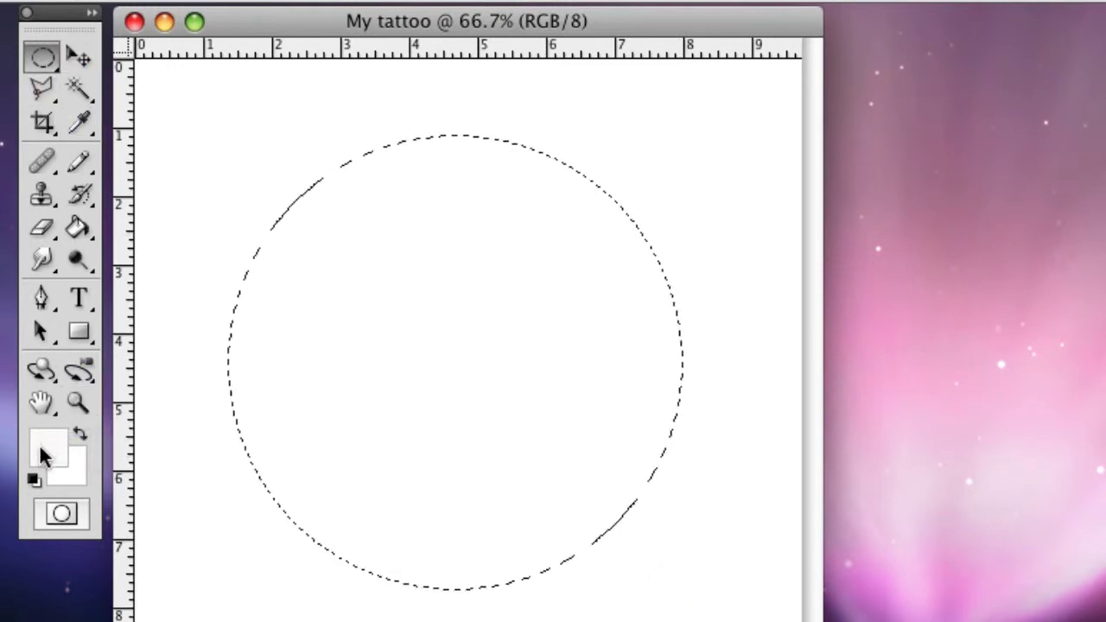
Step: Set the foreground colour to red fc0303 in the Color Picker
click(50, 454)
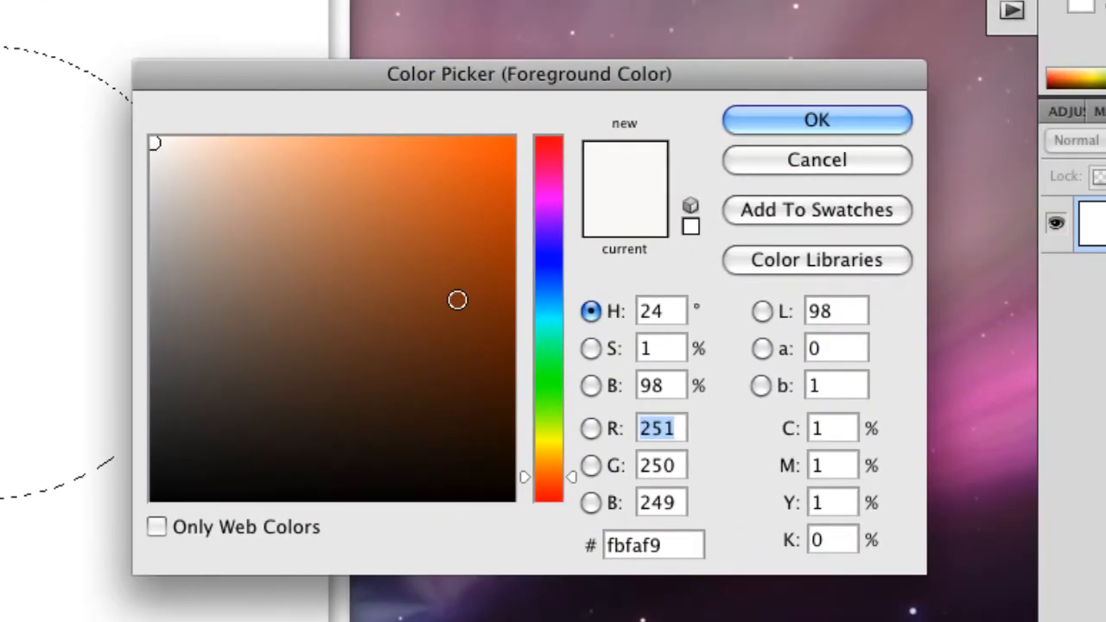
click(423, 165)
text(252)
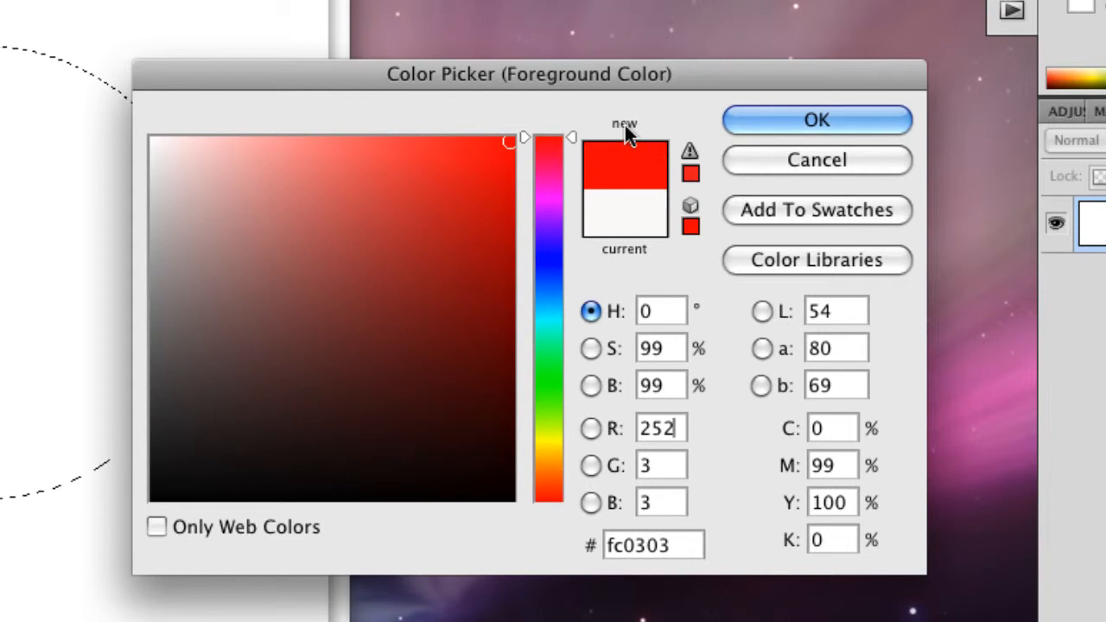
mouse_move(730, 177)
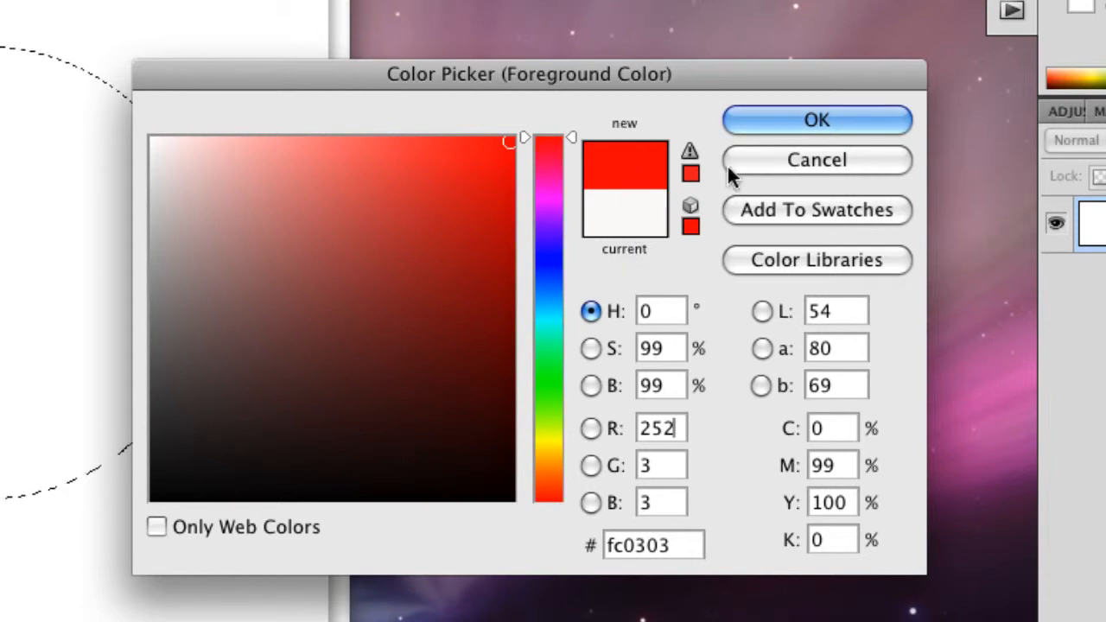
click(815, 119)
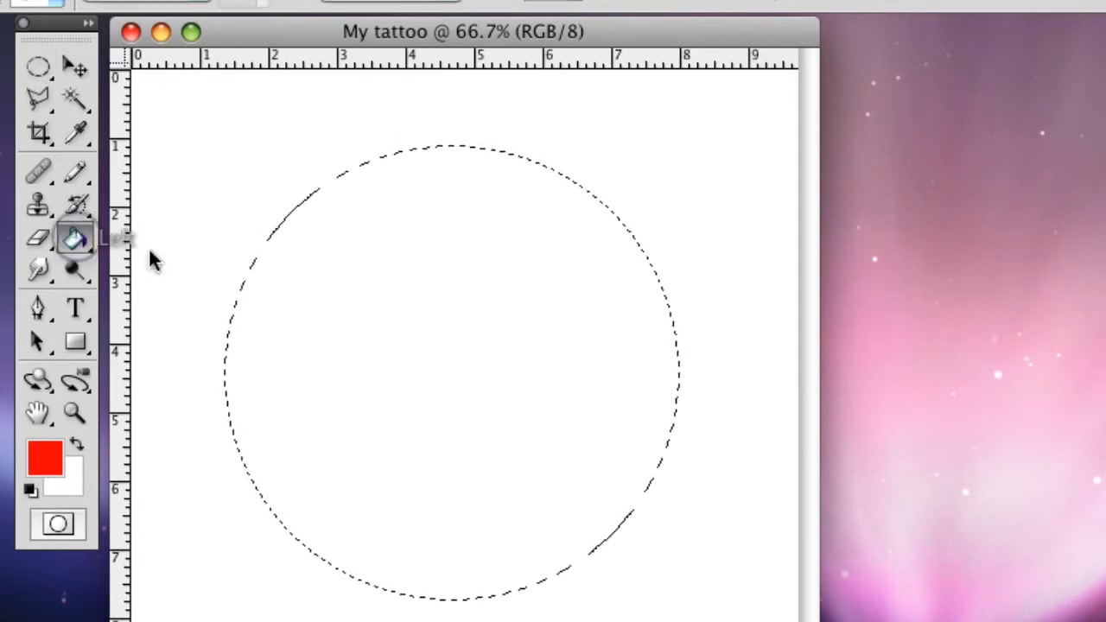
Step: Paint-bucket fill the circular selection with red, then deselect using the Elliptical Marquee
click(344, 264)
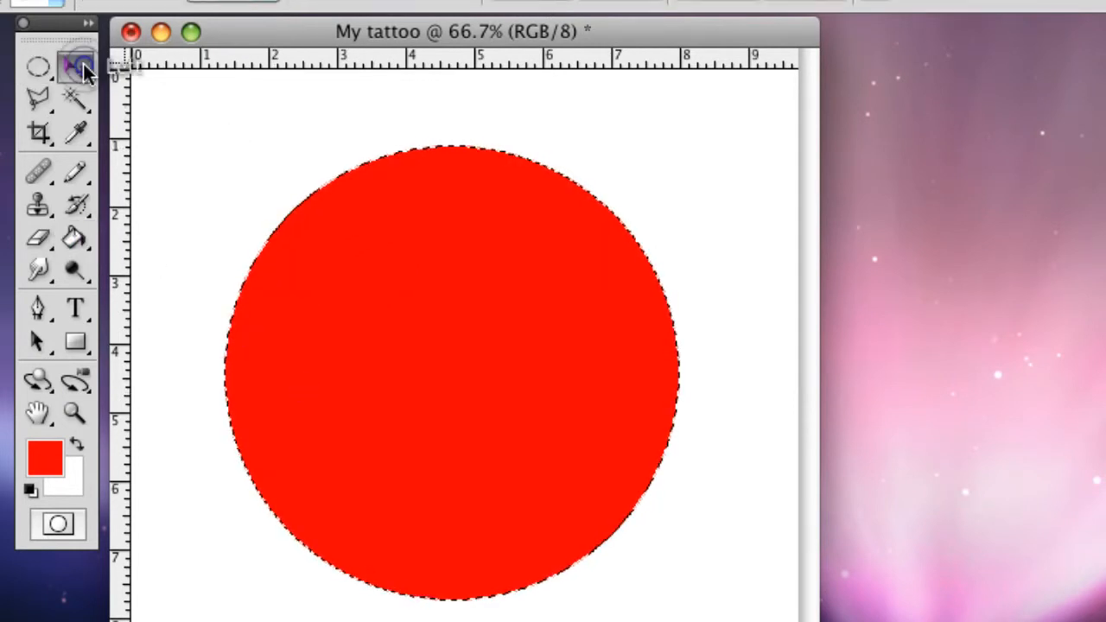
click(37, 69)
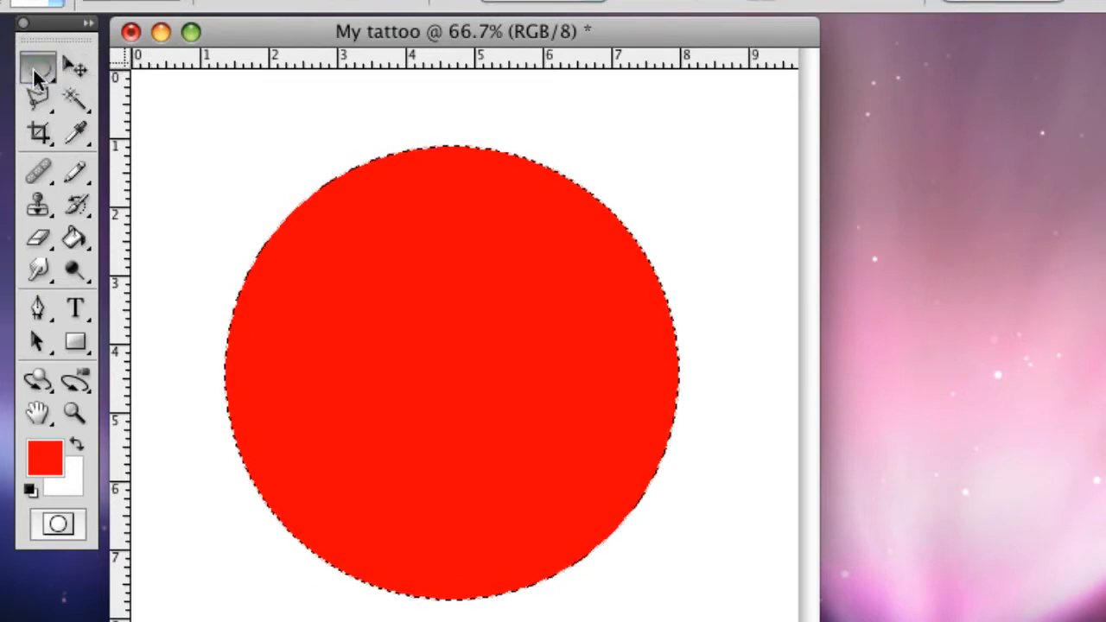
click(38, 68)
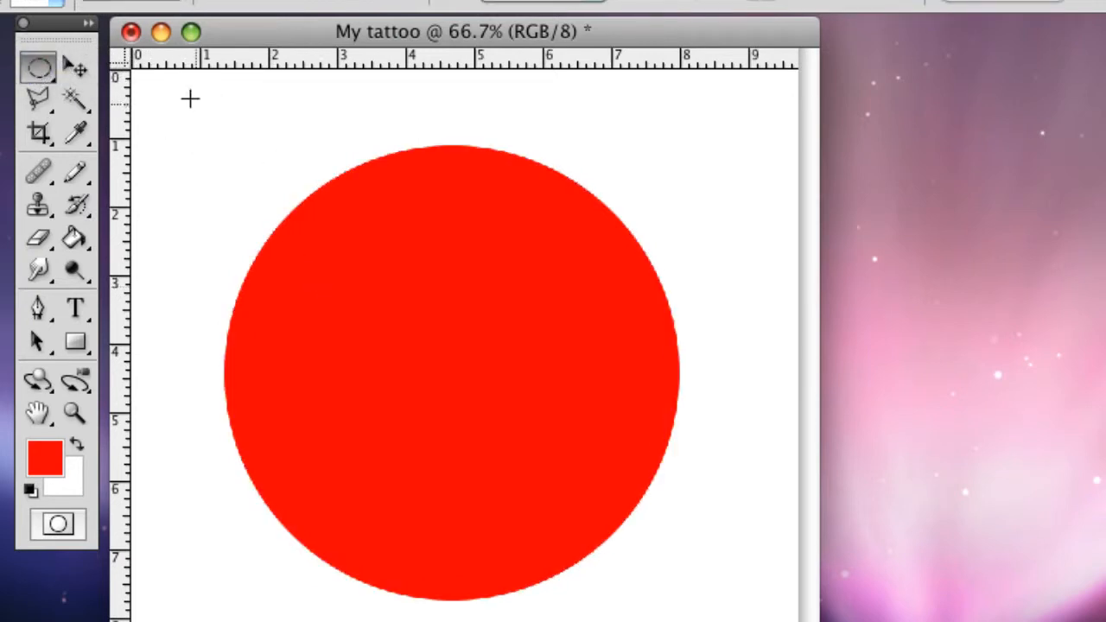
click(74, 68)
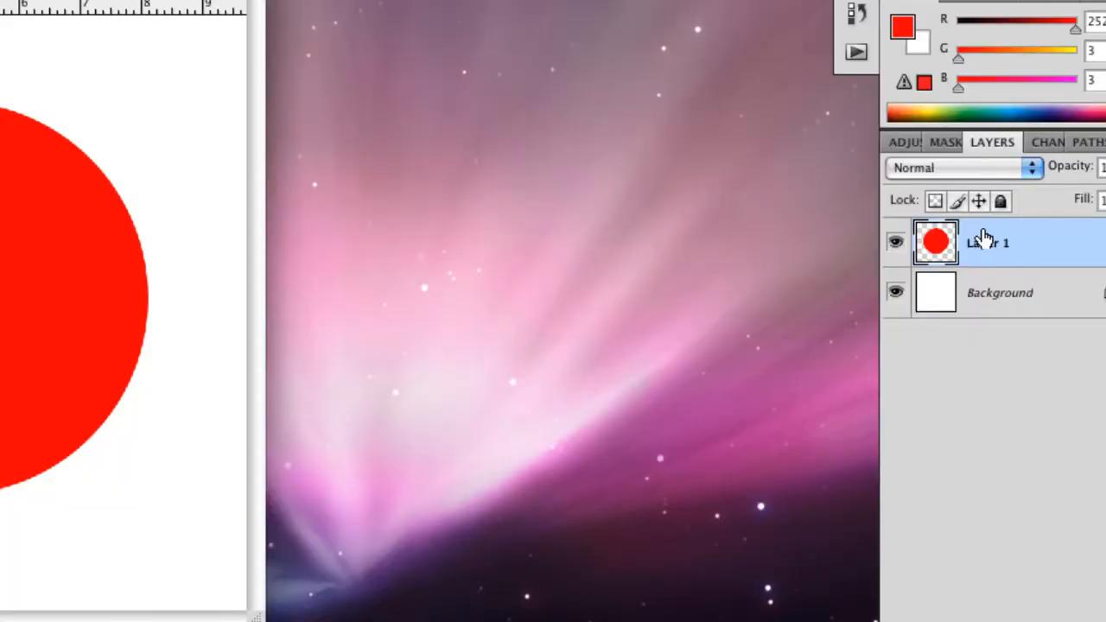
Step: Duplicate Layer 1 via its context menu, confirming the name 'Layer 1 copy'
right_click(987, 242)
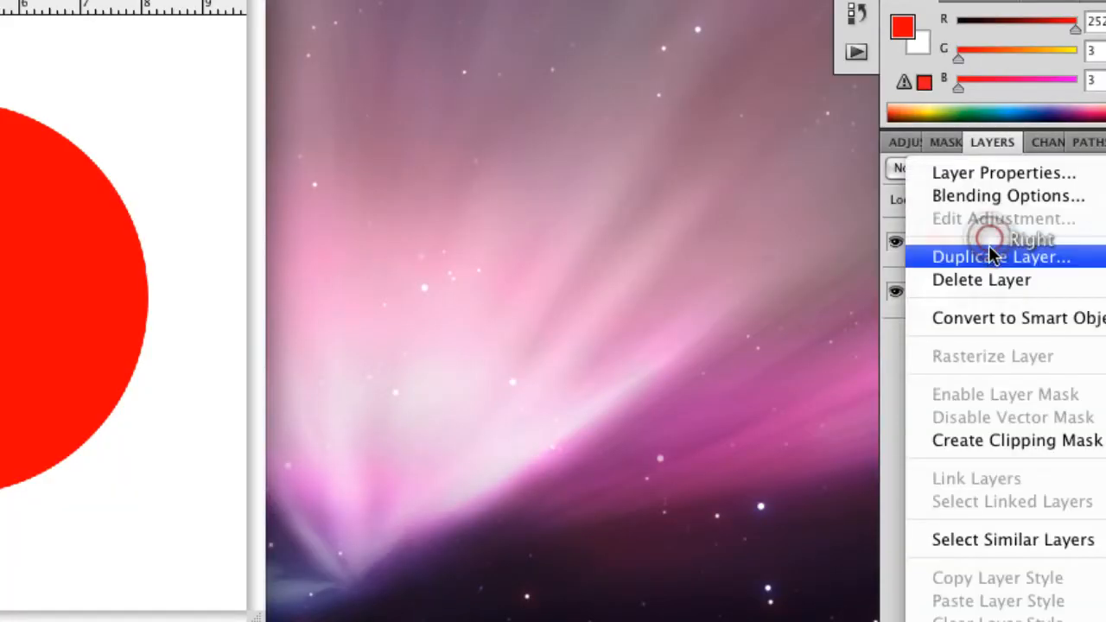
click(1000, 257)
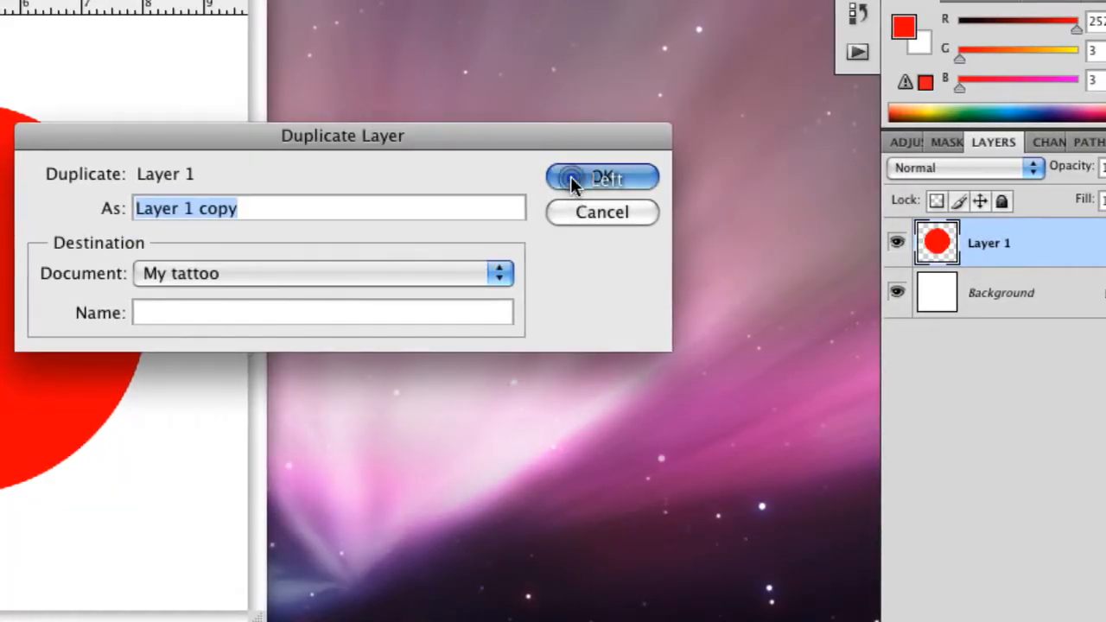
click(602, 177)
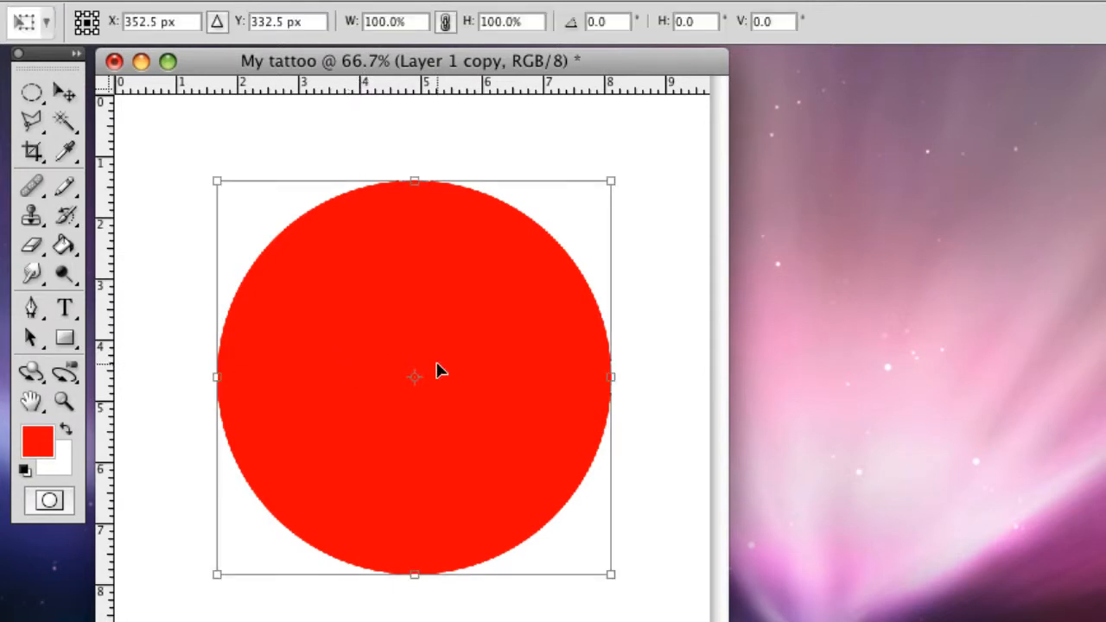
mouse_move(447, 464)
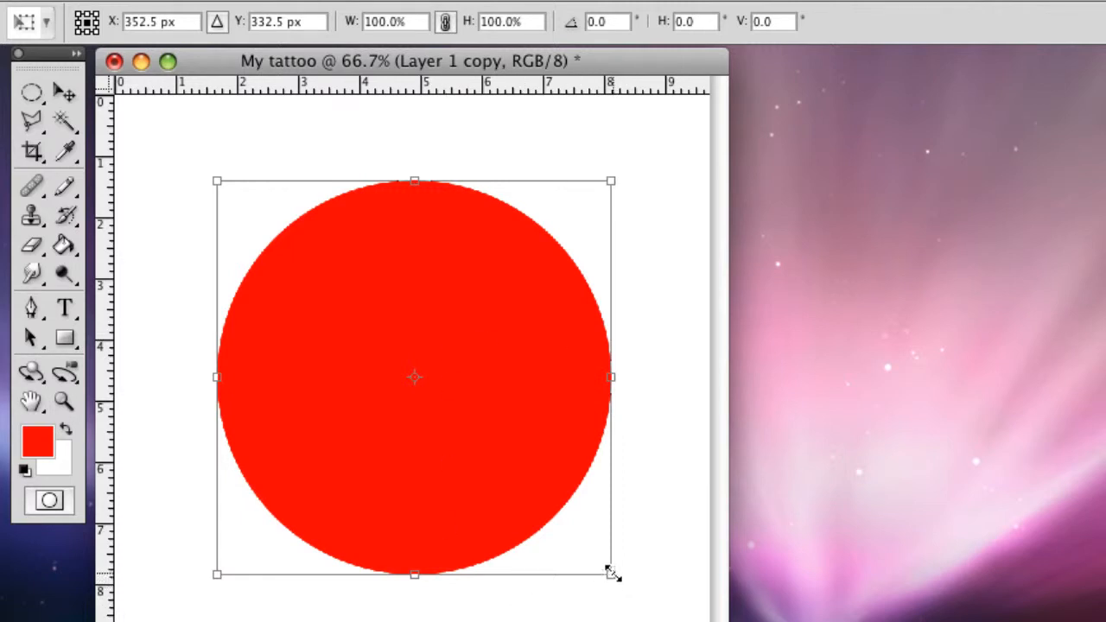
Step: Scale Layer 1 copy down to about 95.5% with a corner-handle drag
drag(612, 573, 593, 558)
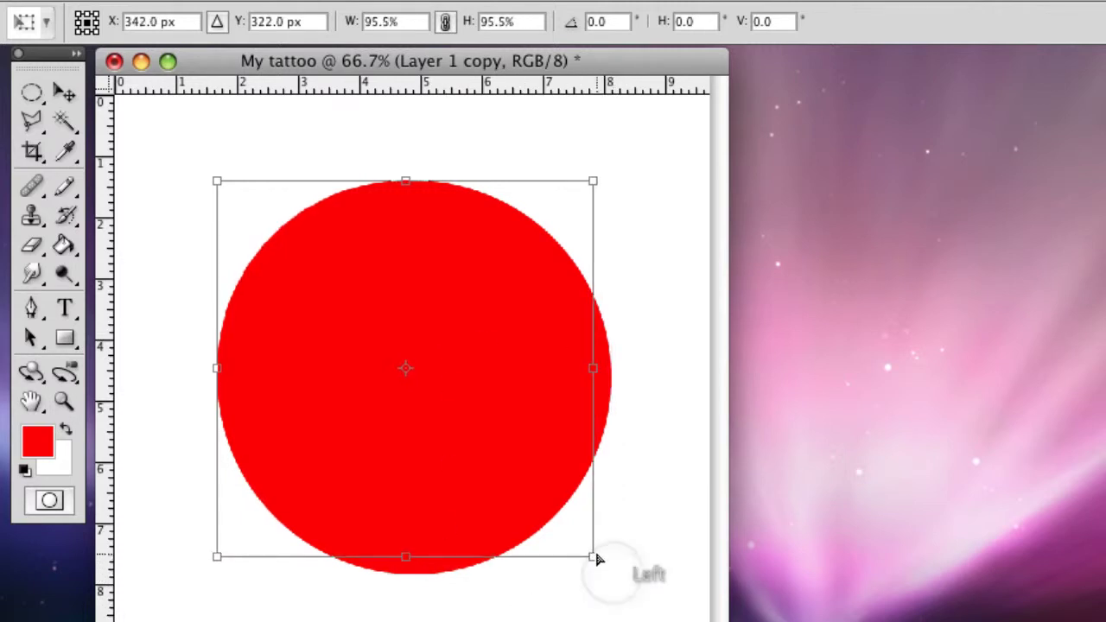
drag(593, 558, 592, 559)
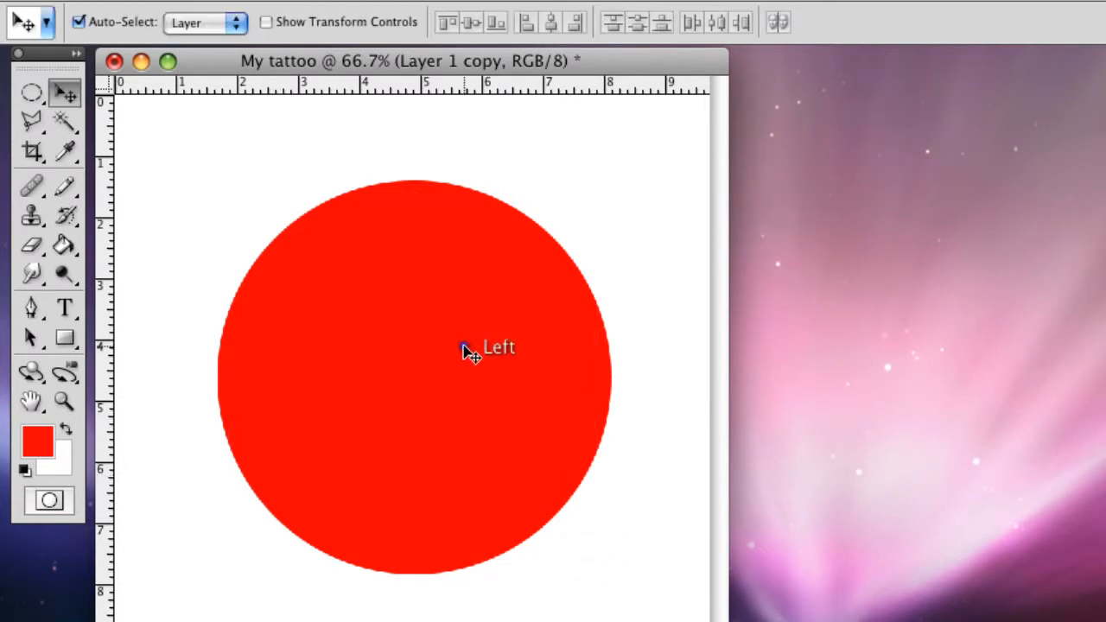
mouse_move(467, 350)
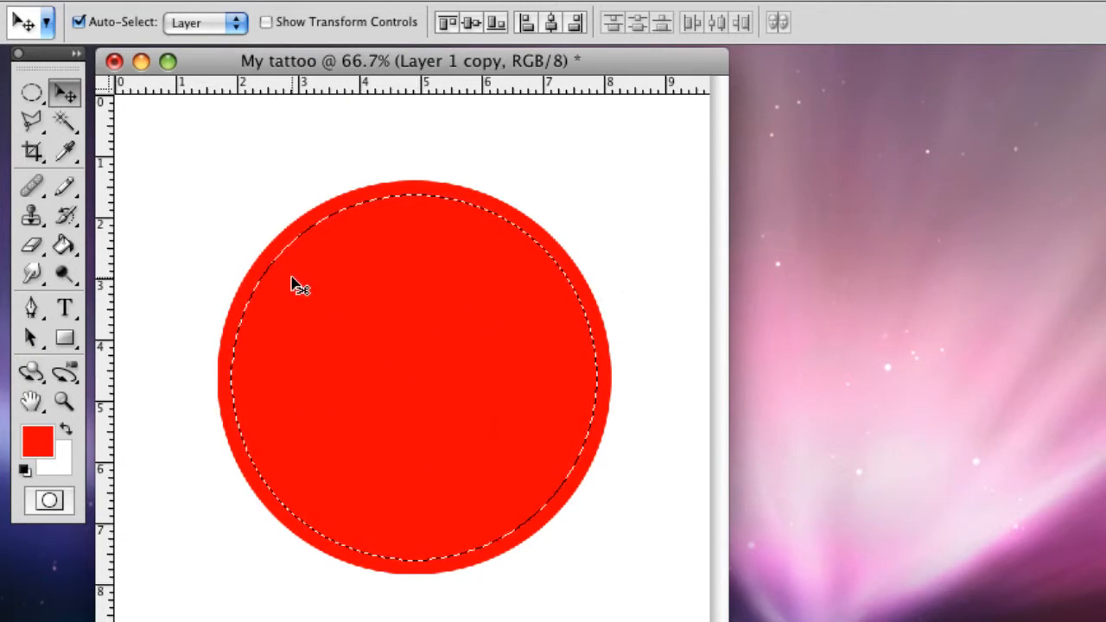
mouse_move(453, 401)
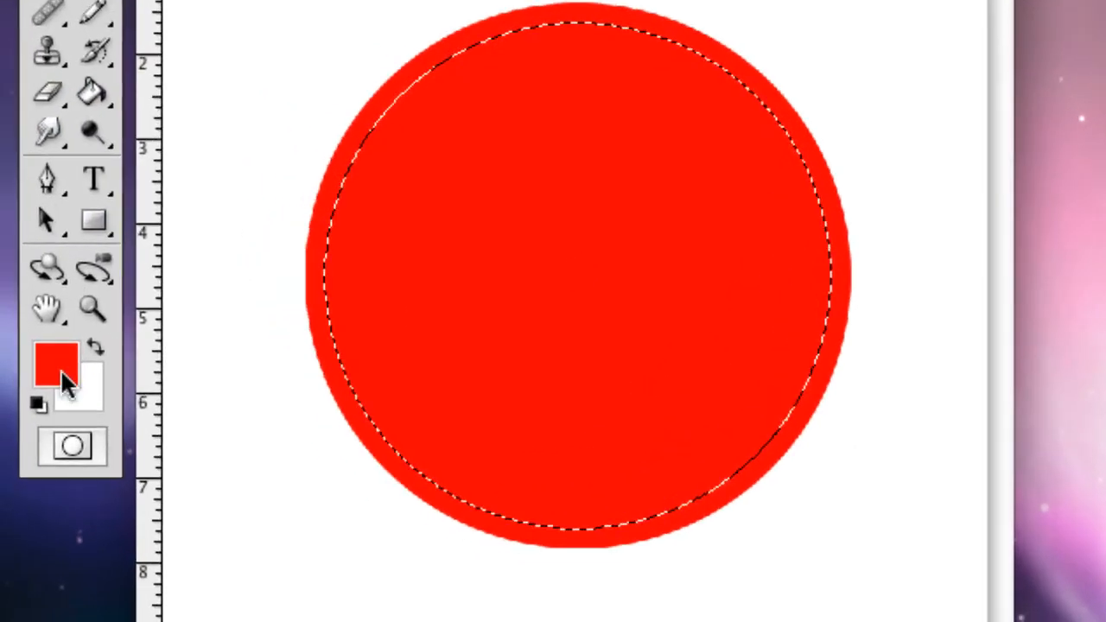
Step: Open the foreground colour picker for the loaded inner-circle selection
click(54, 363)
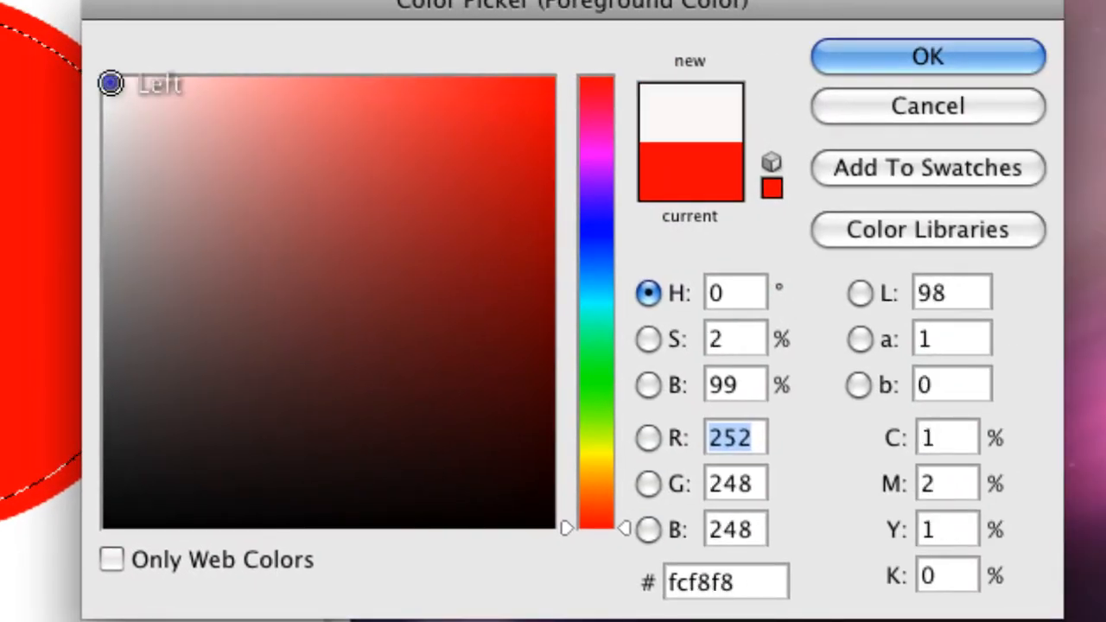
Step: Confirm near-white #fcf8f8 as the foreground colour for the inner fill
click(927, 56)
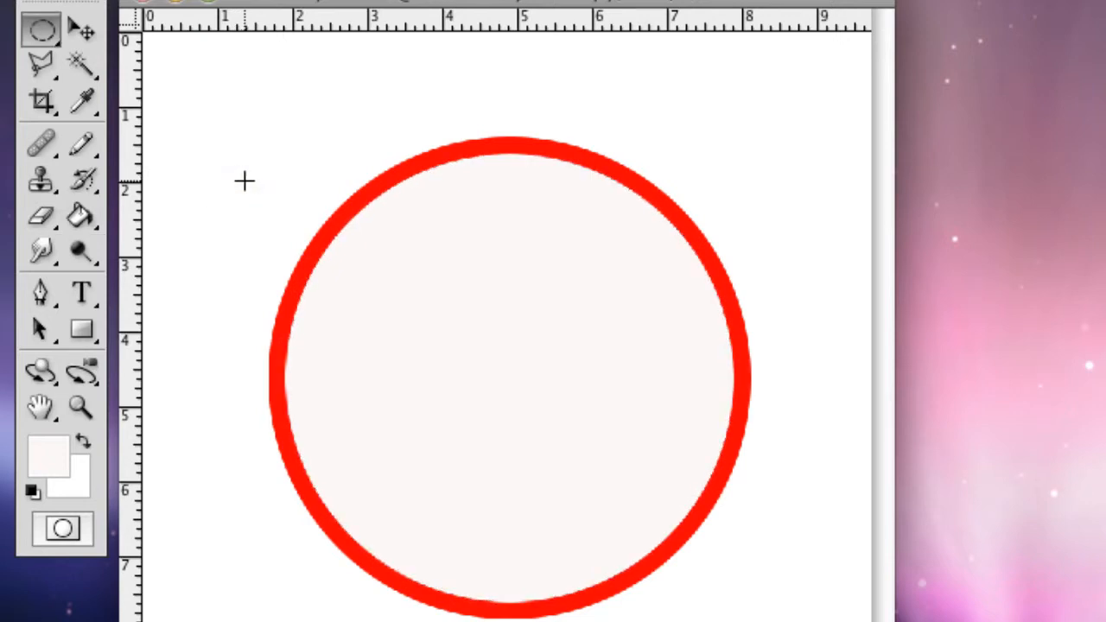
mouse_move(80, 28)
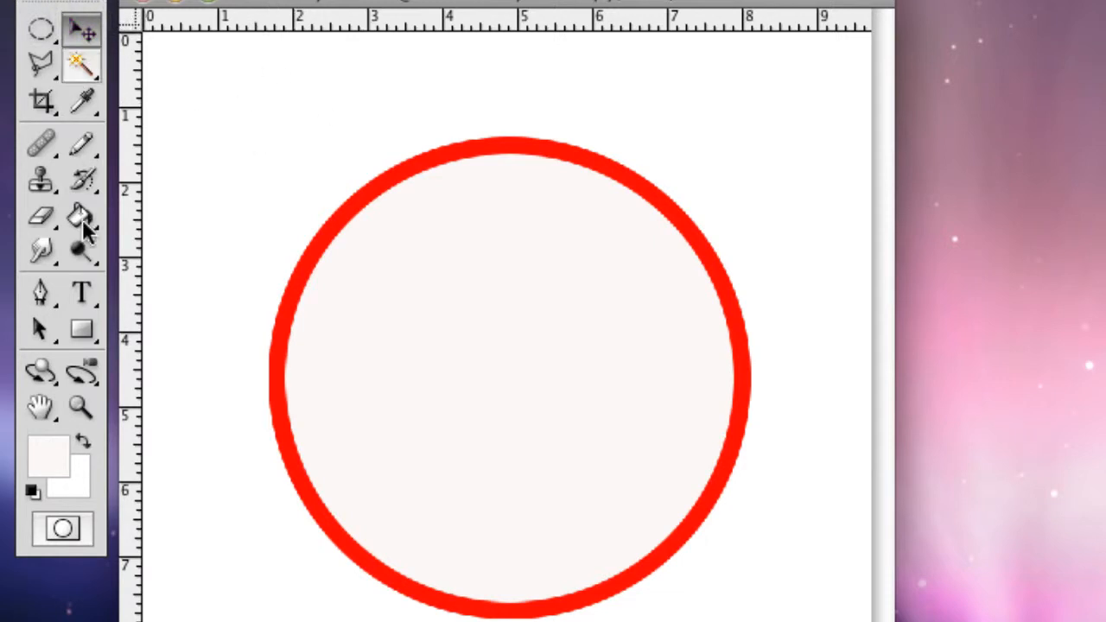
Step: Polygonal-lasso a zigzag ray from the ring's upper-right edge, then reopen the colour chooser
click(41, 64)
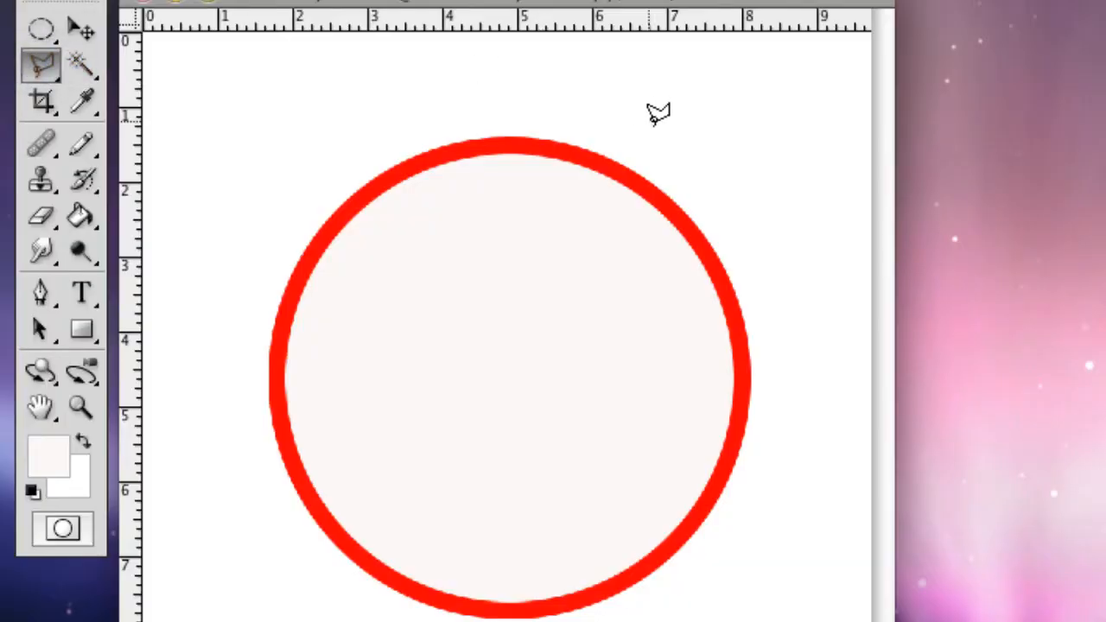
mouse_move(680, 178)
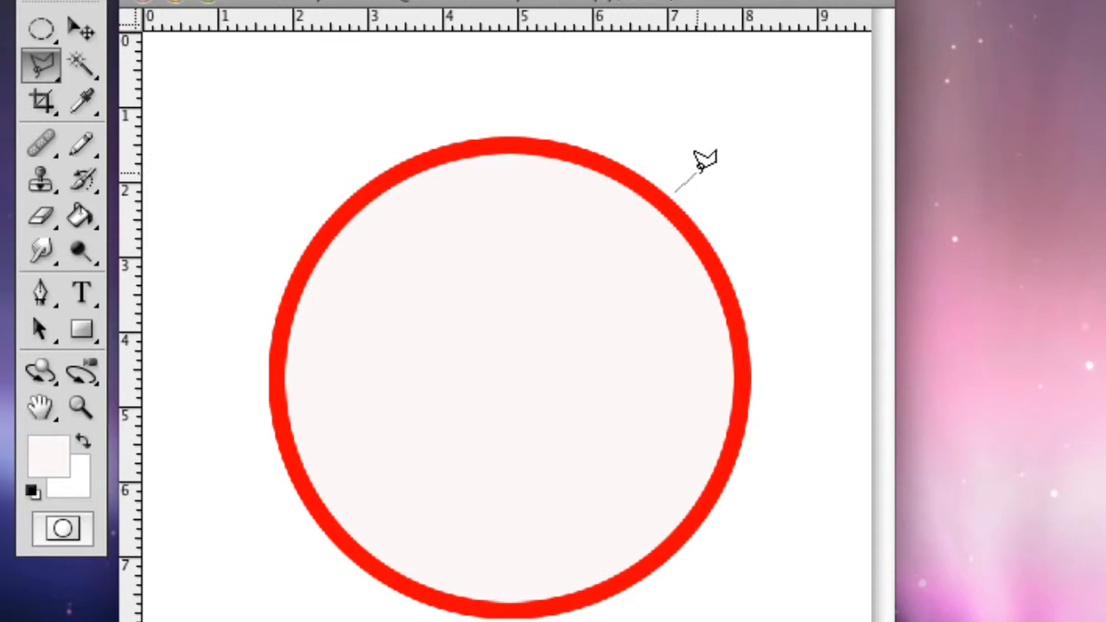
click(728, 175)
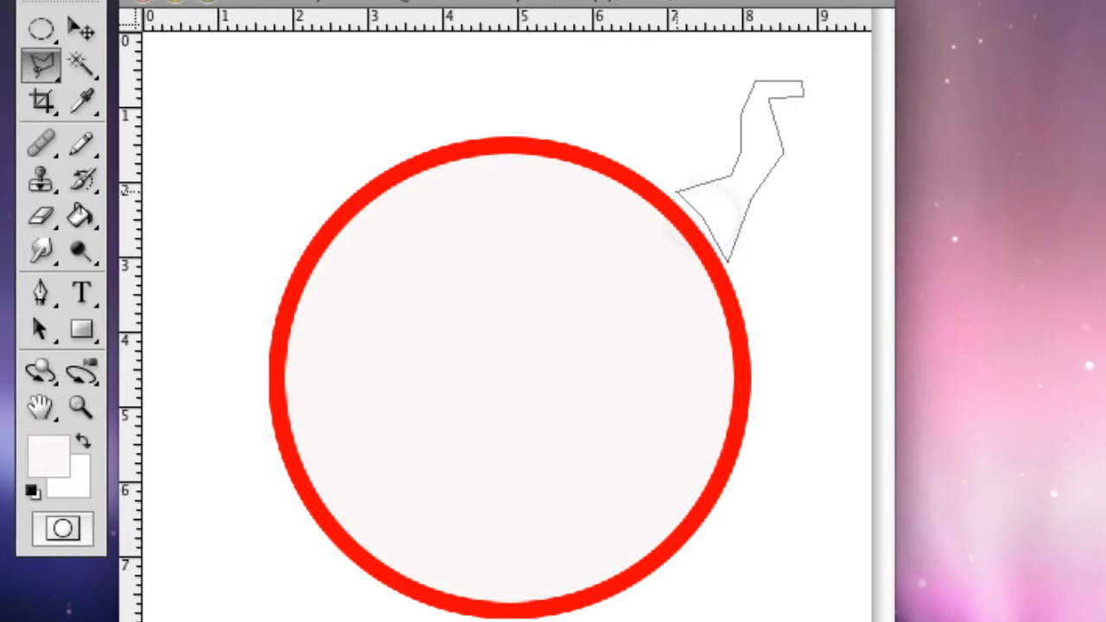
click(82, 30)
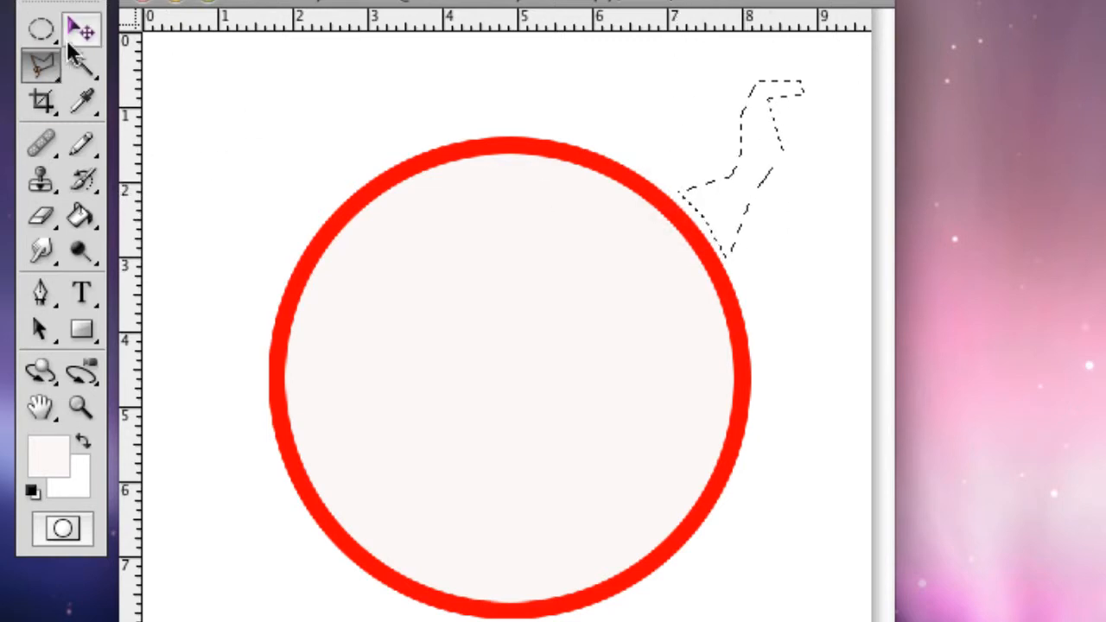
click(82, 251)
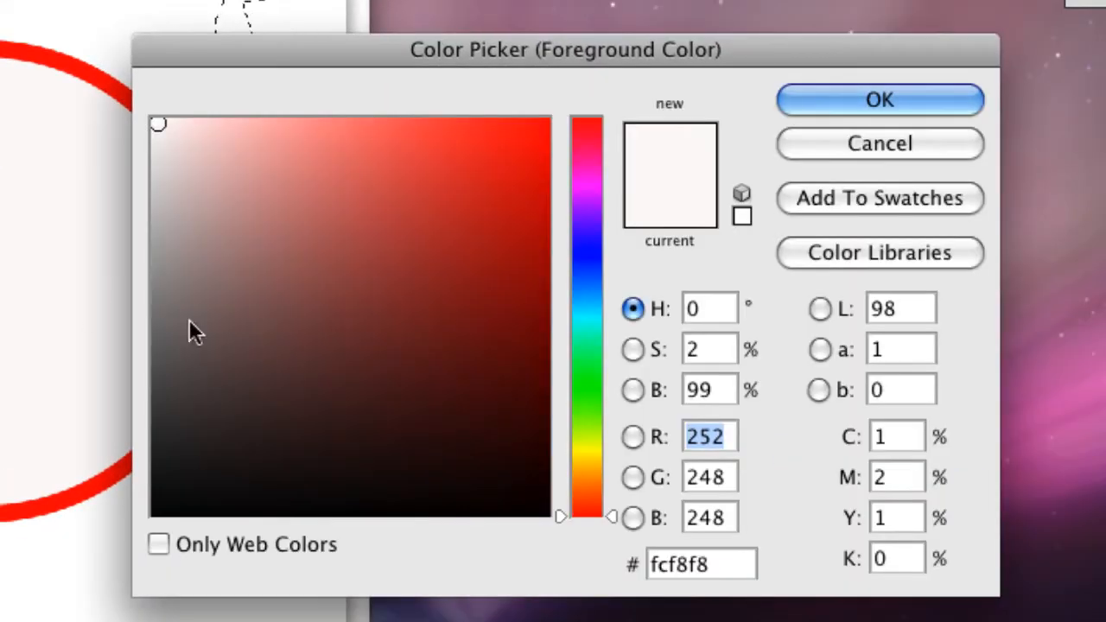
Step: Set the foreground colour to bright red #fc0303 to fill the zigzag ray
click(542, 125)
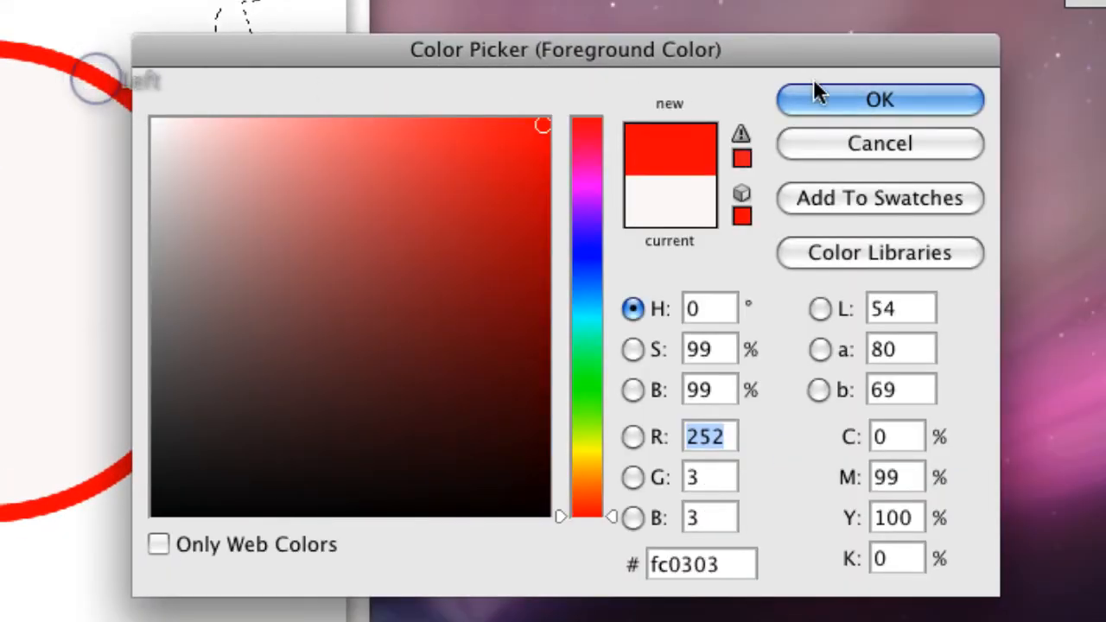
click(878, 100)
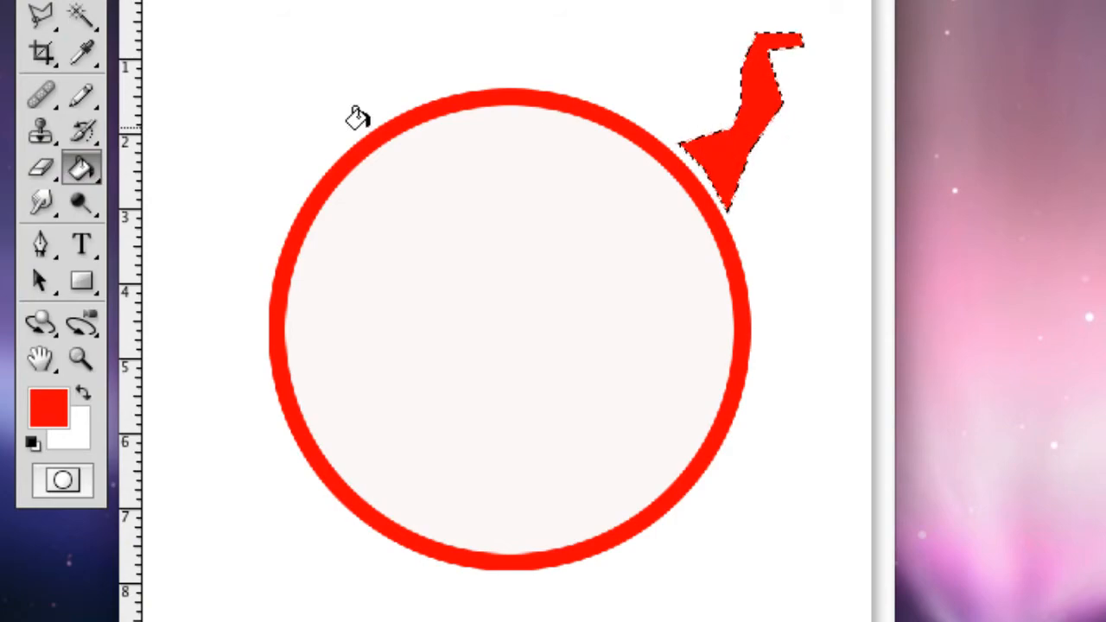
right_click(924, 147)
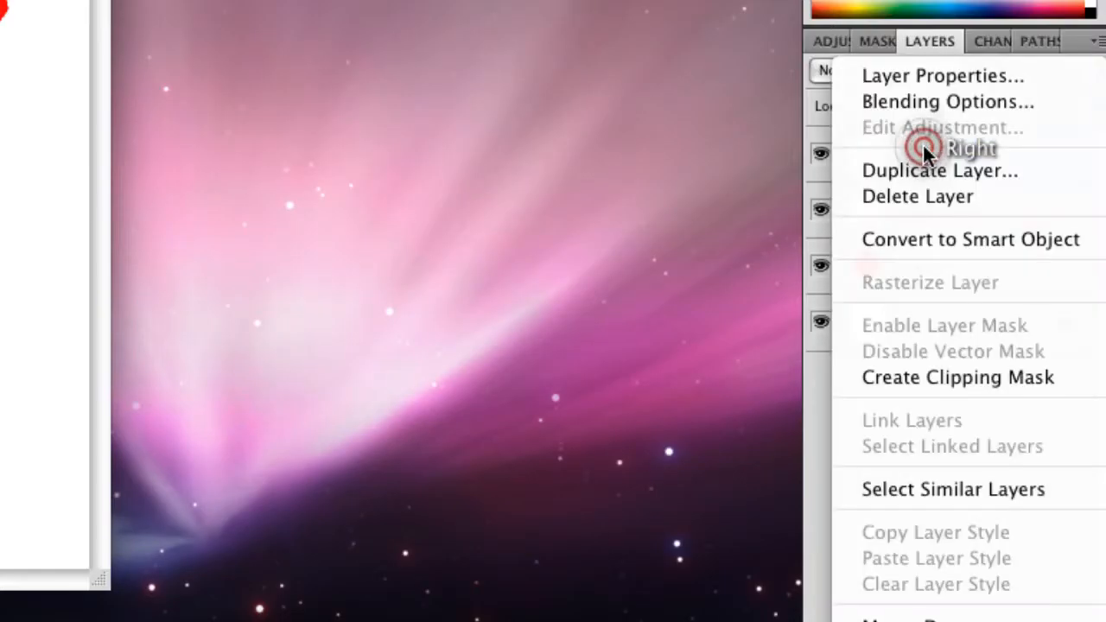
Step: Duplicate Layer 2 repeatedly to create Layer 2 copy through copy 3
click(940, 170)
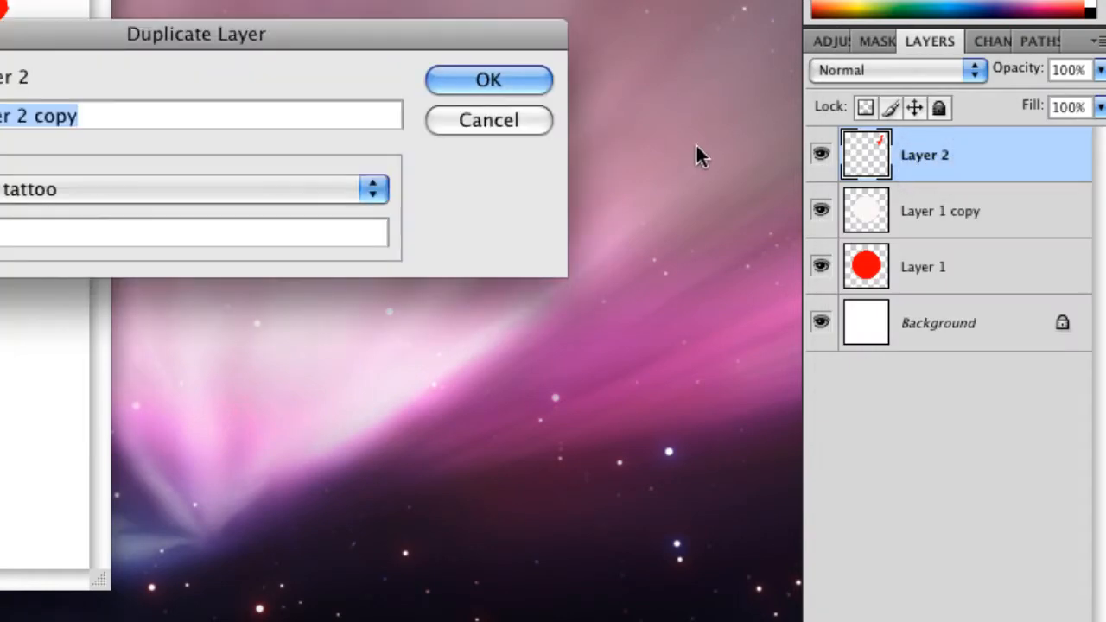
click(488, 79)
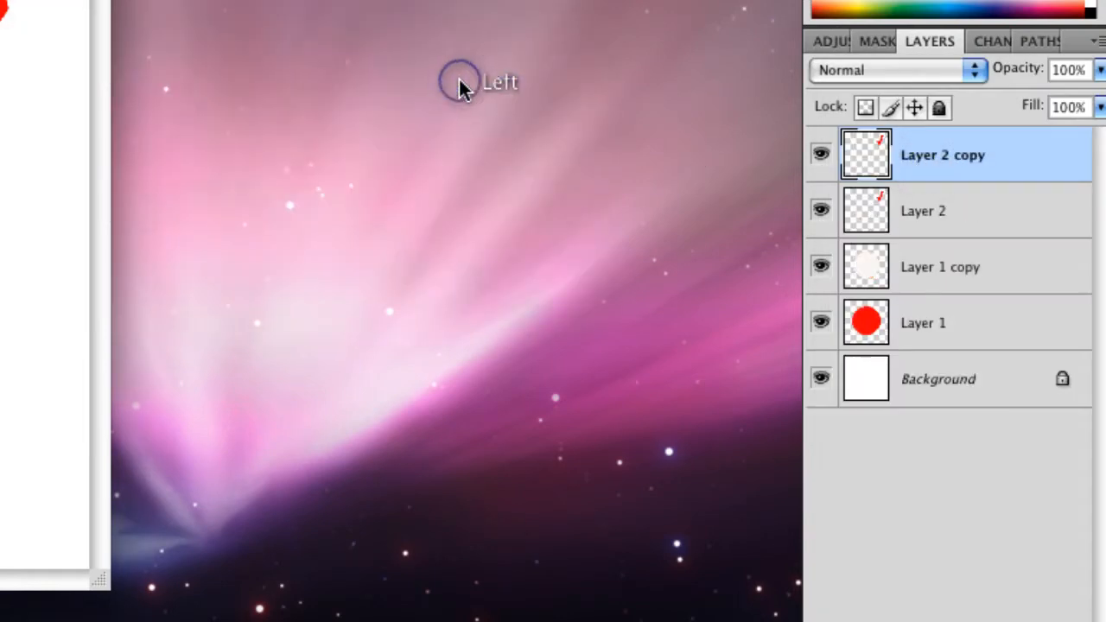
right_click(942, 154)
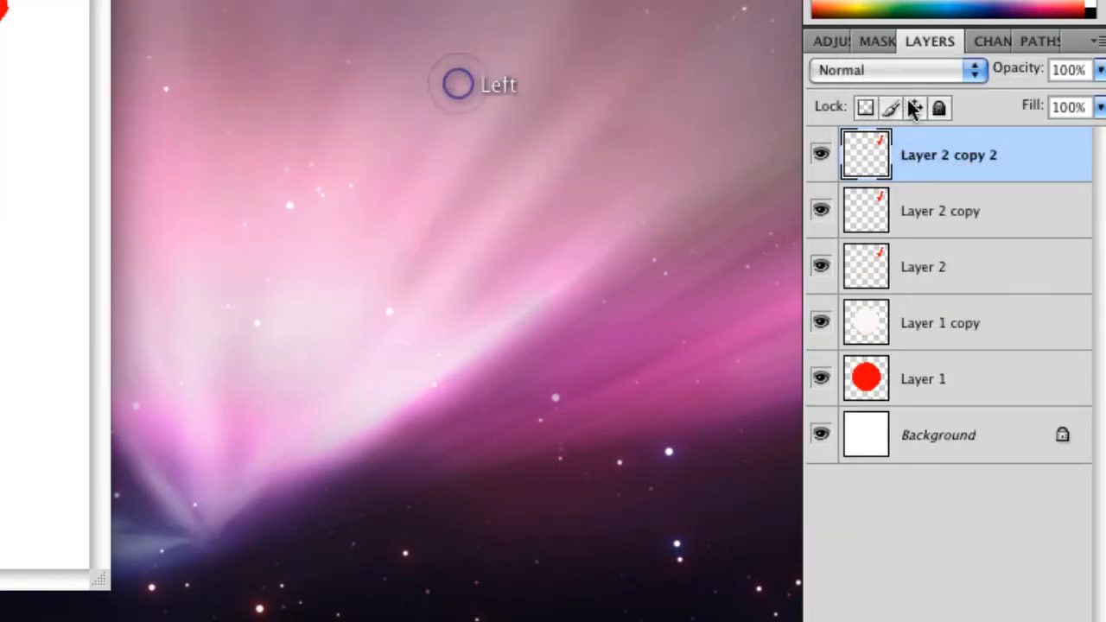
right_click(948, 155)
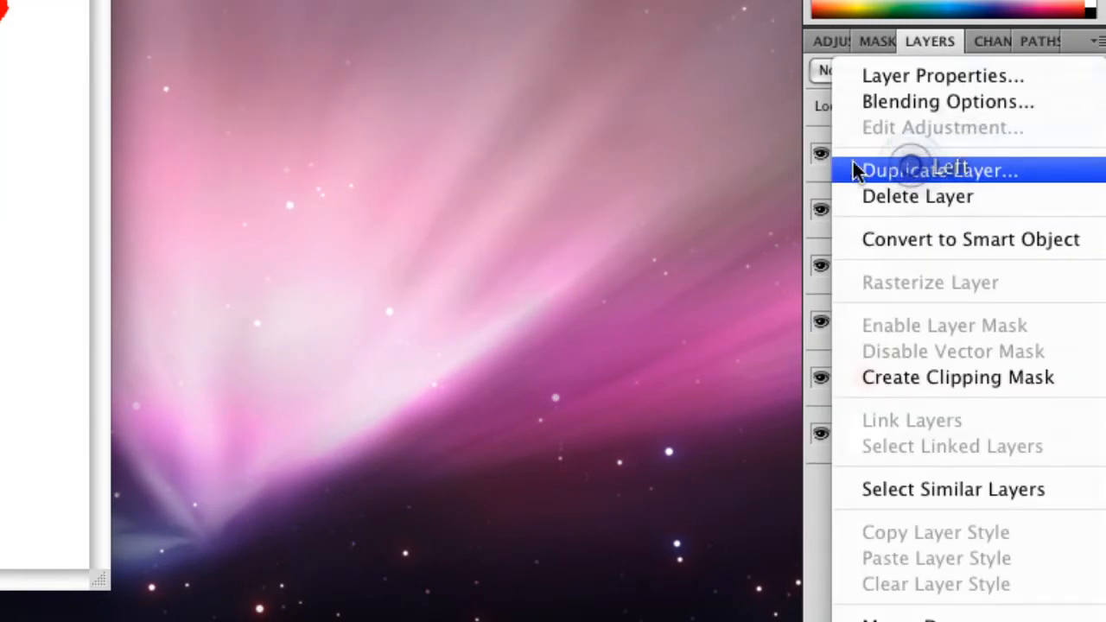
click(938, 169)
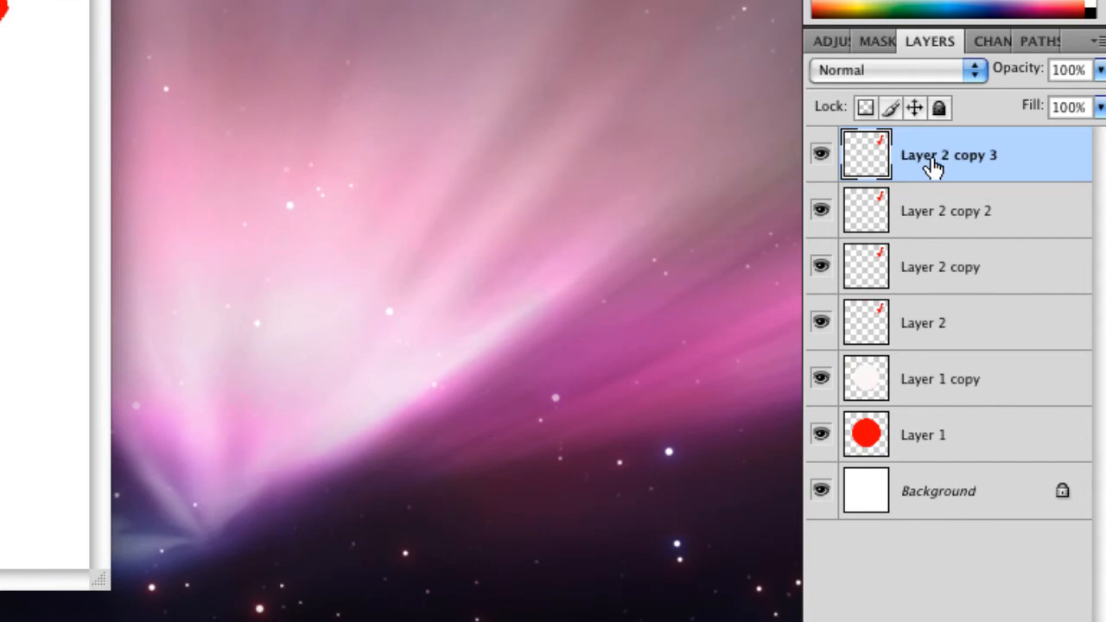
right_click(948, 155)
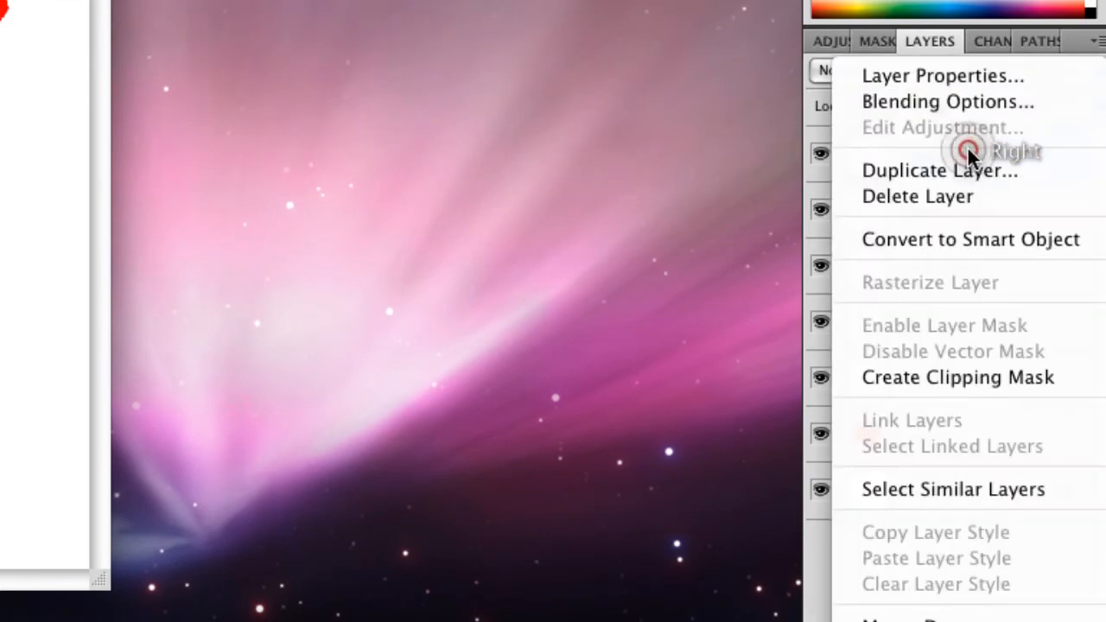